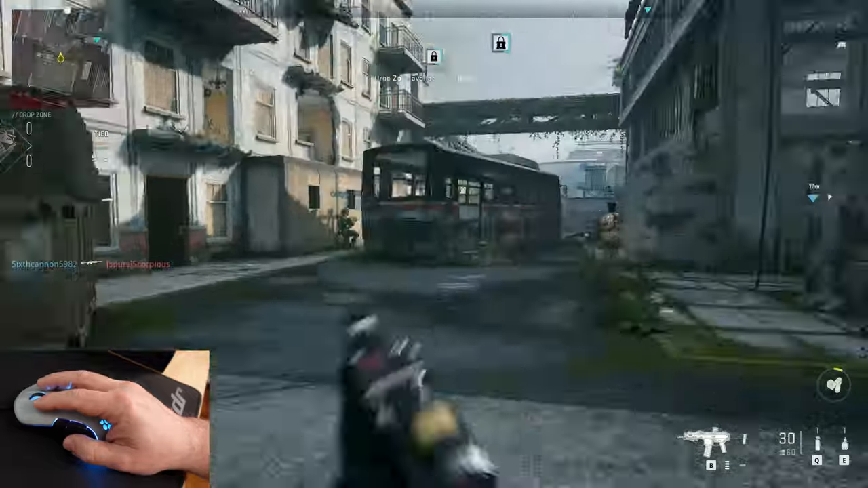
- Aim down sights at the street and an enemy, then open the door ahead
right_click(434, 244)
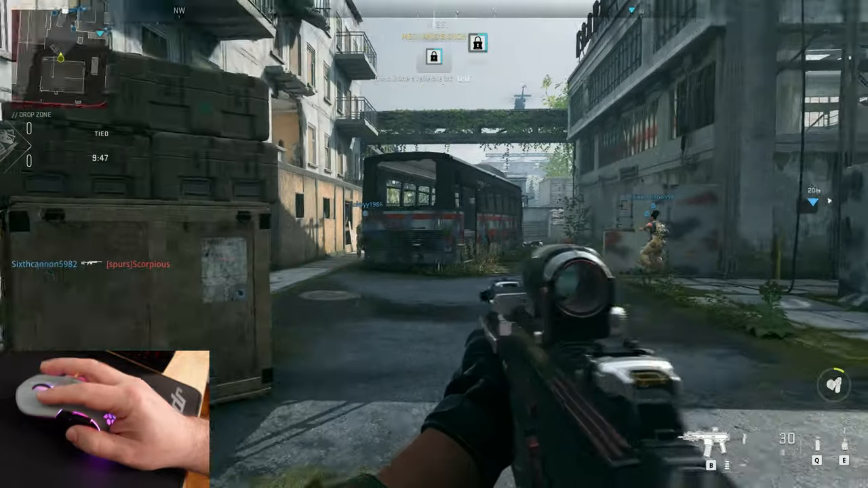
right_click(434, 244)
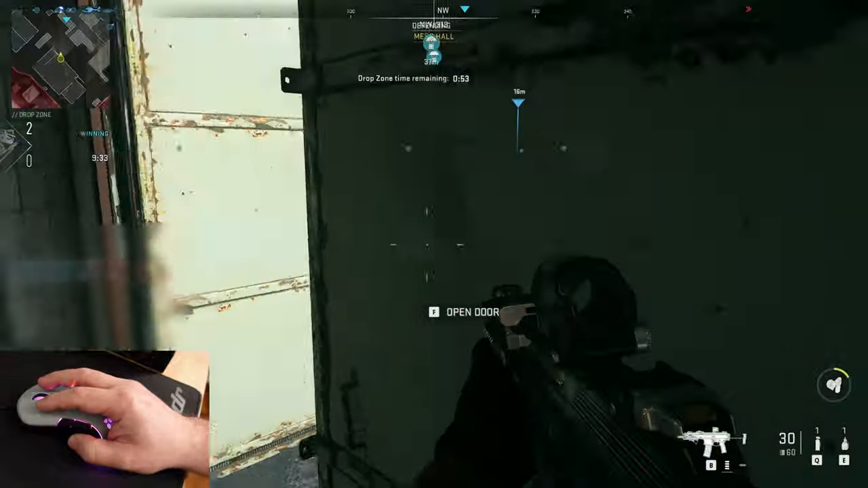
key("f")
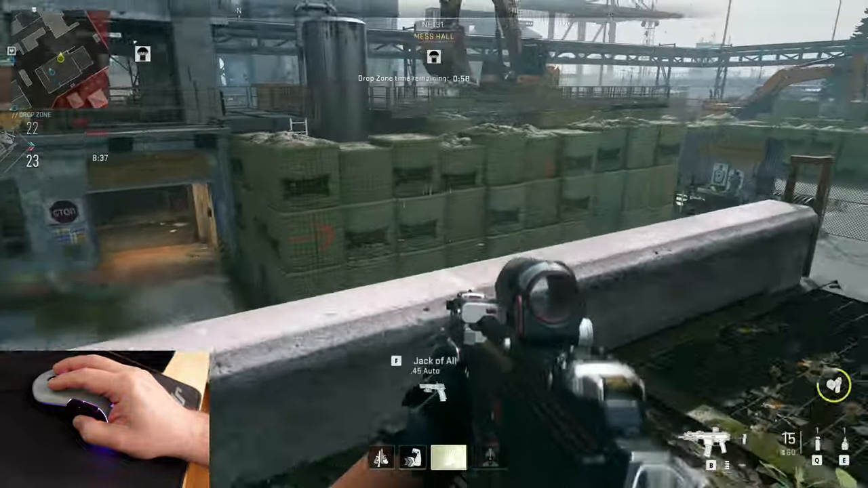
- Aim down sights over the wall until killed by a Precision Airstrike
right_click(434, 244)
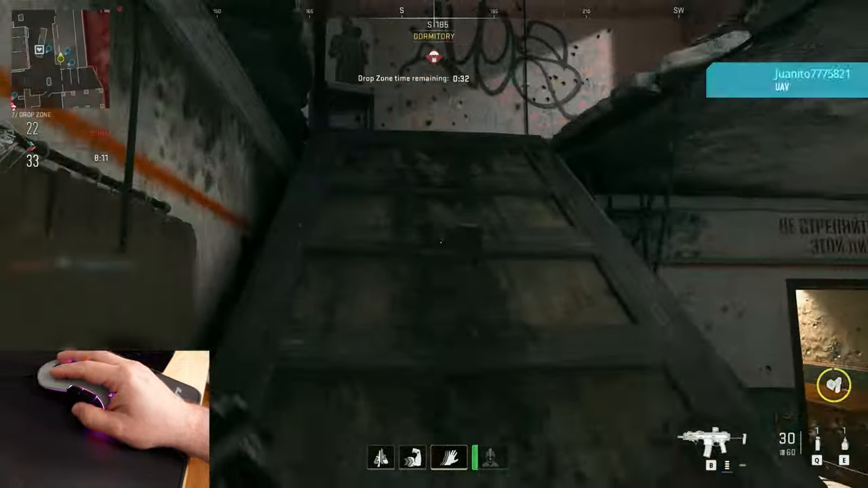
mouse_move(434, 245)
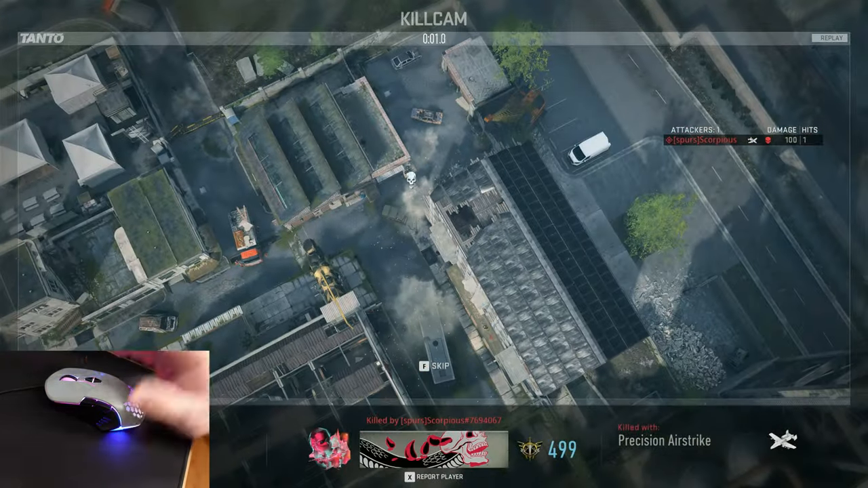
- Skip the killcam with F and respawn into the Drop Zone match
key("f")
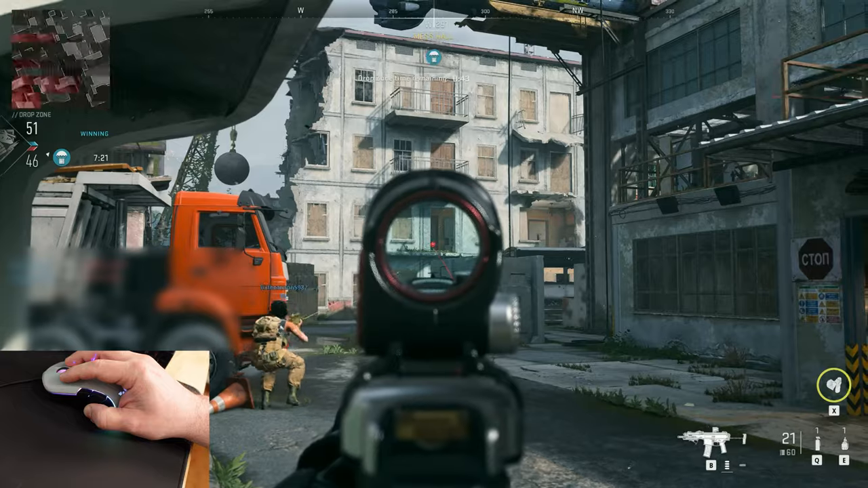
mouse_move(434, 245)
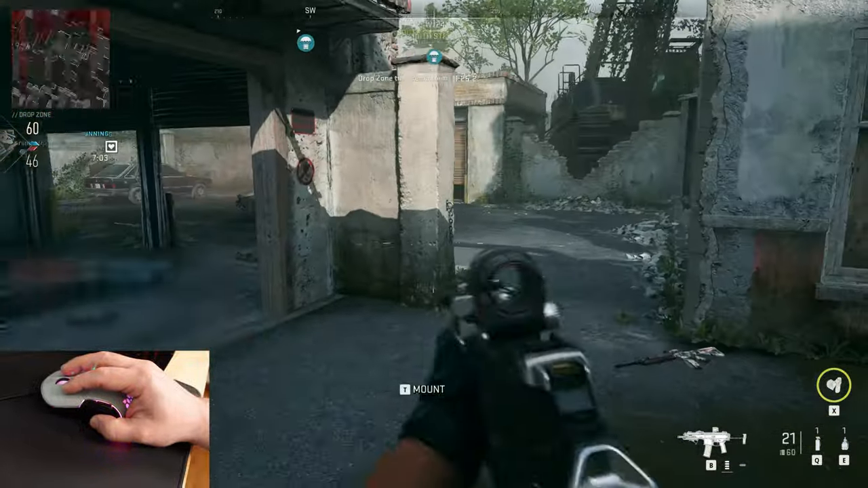
mouse_move(434, 244)
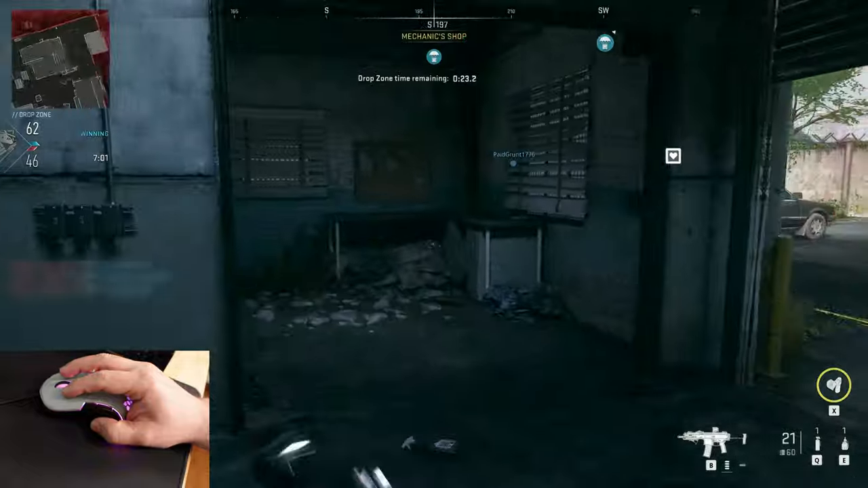
mouse_move(434, 244)
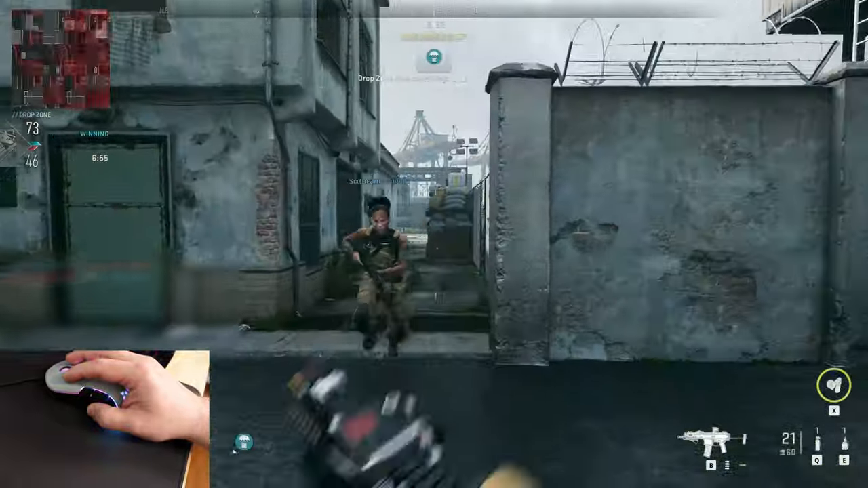
- Aim down sights and shoot the enemy down the alley
right_click(434, 244)
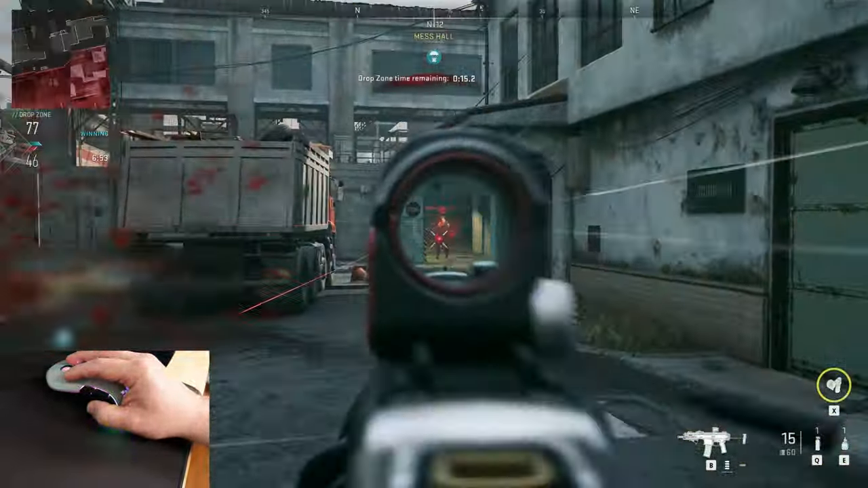
left_click(434, 244)
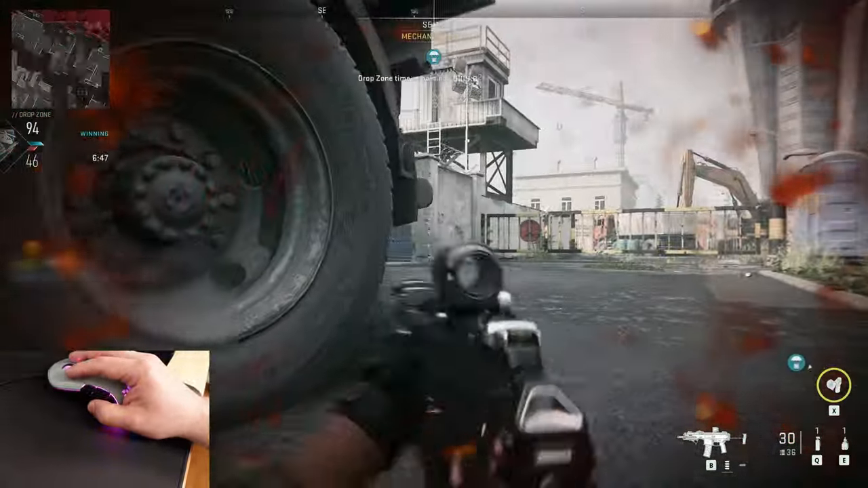
mouse_move(434, 244)
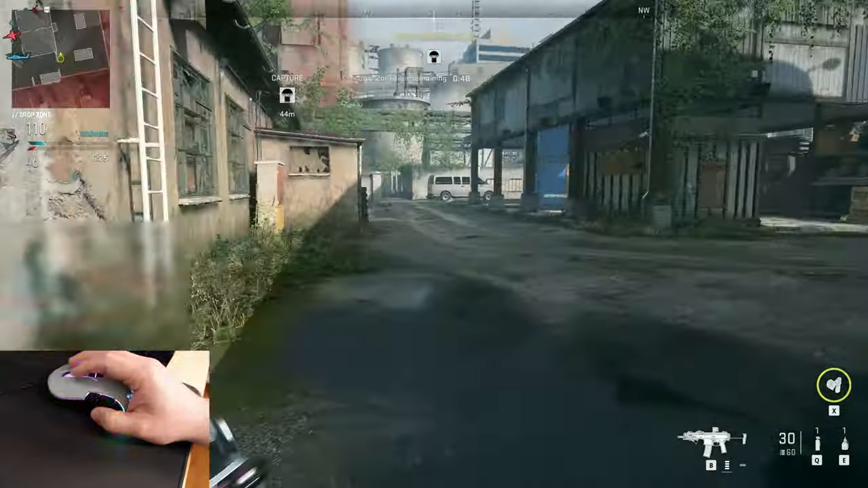
- Aim down sights along the road while pushing toward the High Alert perk
right_click(434, 244)
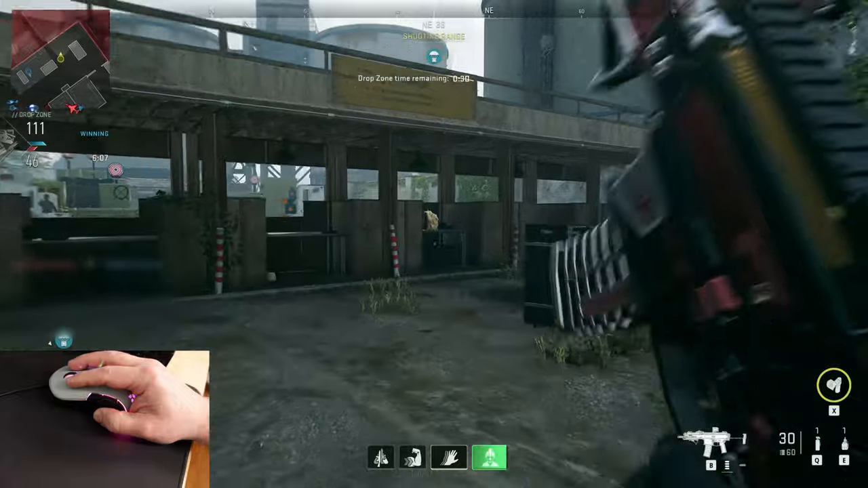
mouse_move(434, 244)
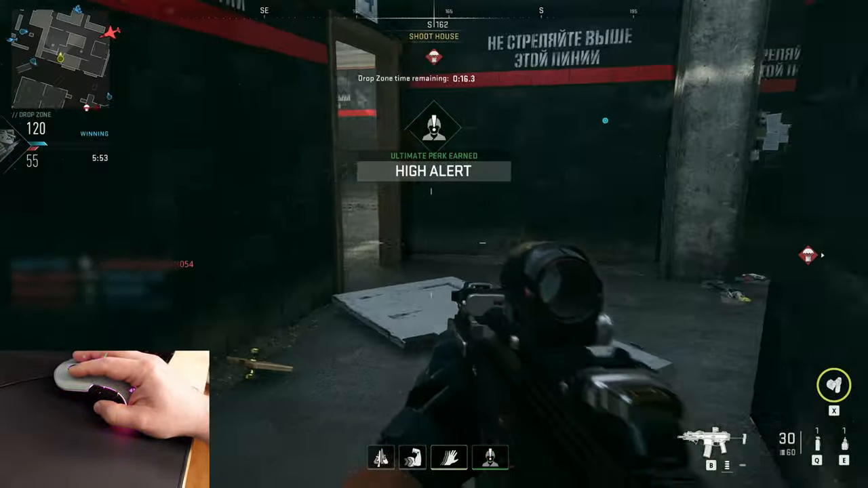
mouse_move(434, 245)
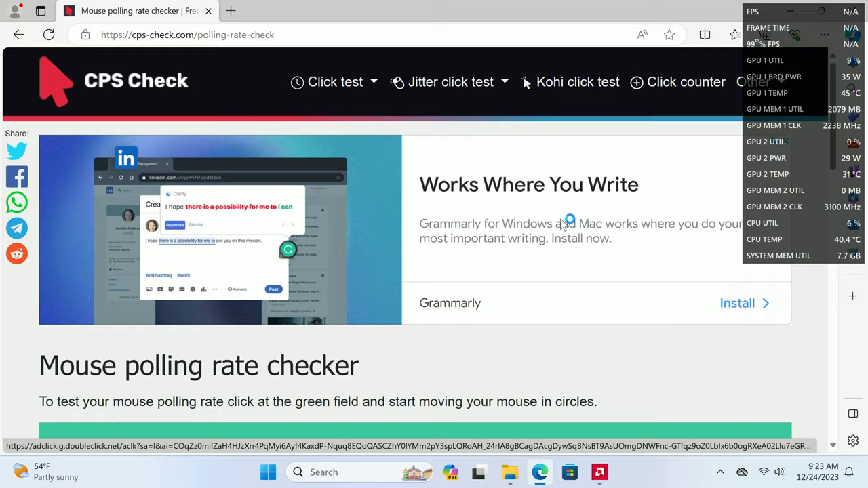
- Scroll to the polling rate checker on cps-check.com and start the measurement
scroll("down", 3)
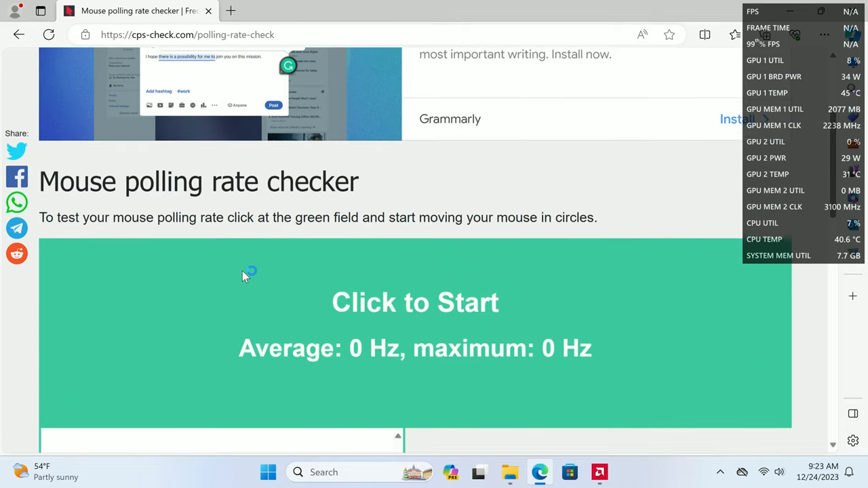
scroll("down", 3)
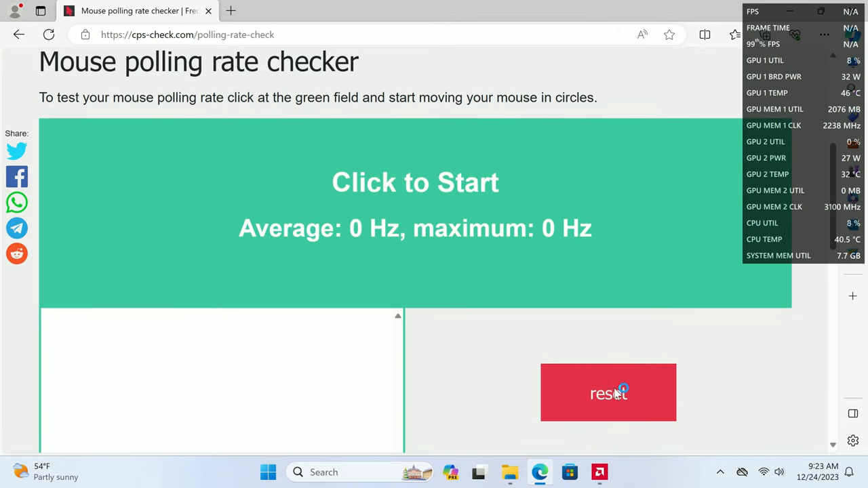
left_click(415, 210)
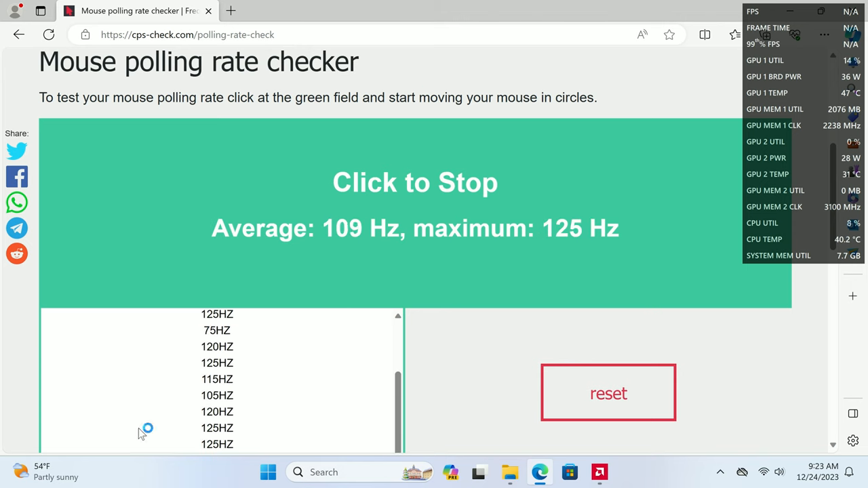
mouse_move(537, 129)
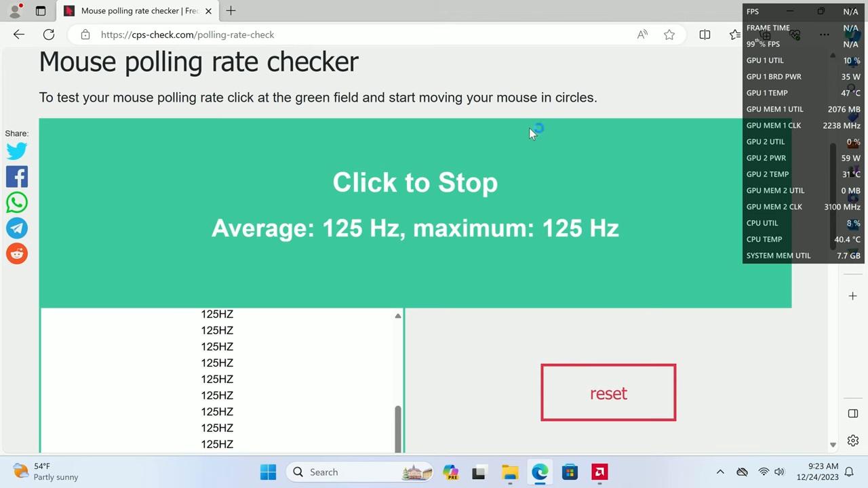
mouse_move(139, 170)
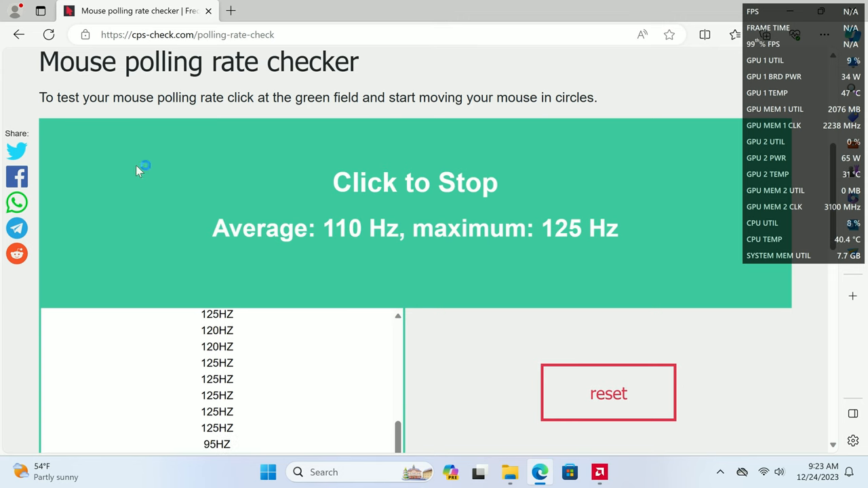
mouse_move(563, 152)
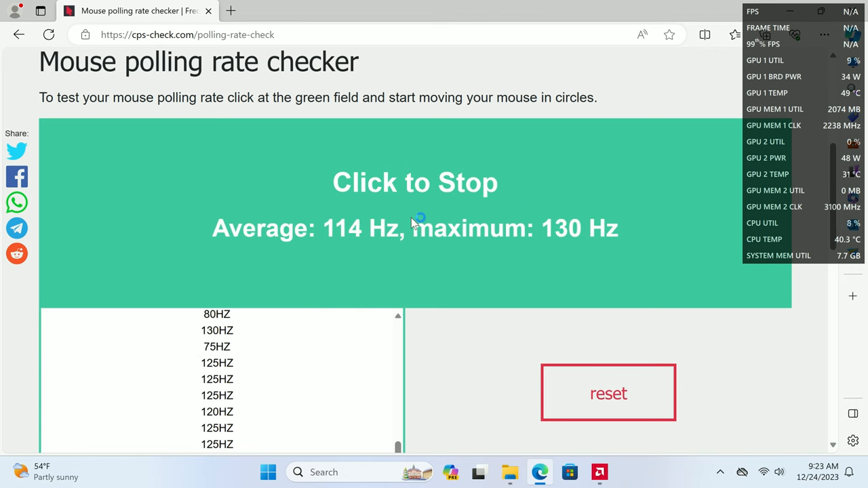
mouse_move(365, 130)
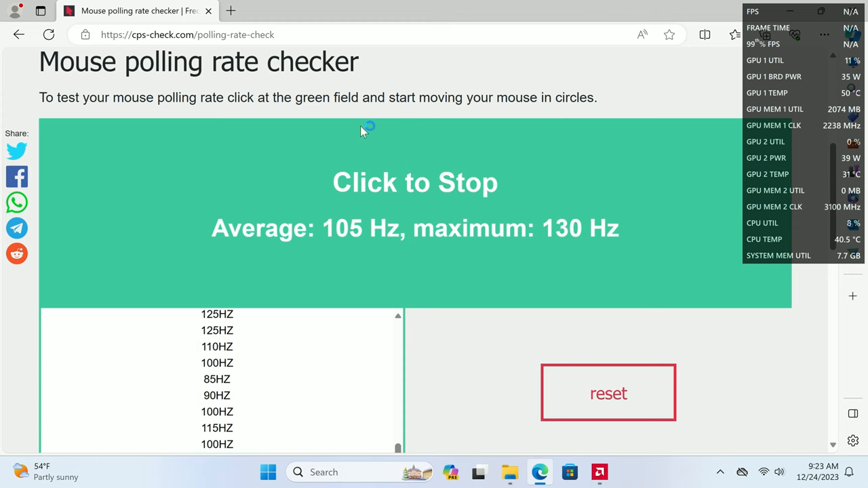
mouse_move(387, 94)
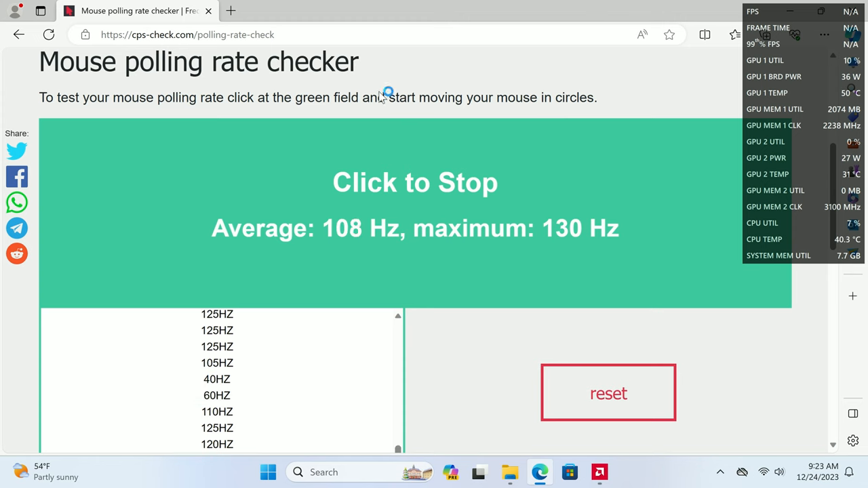
mouse_move(573, 129)
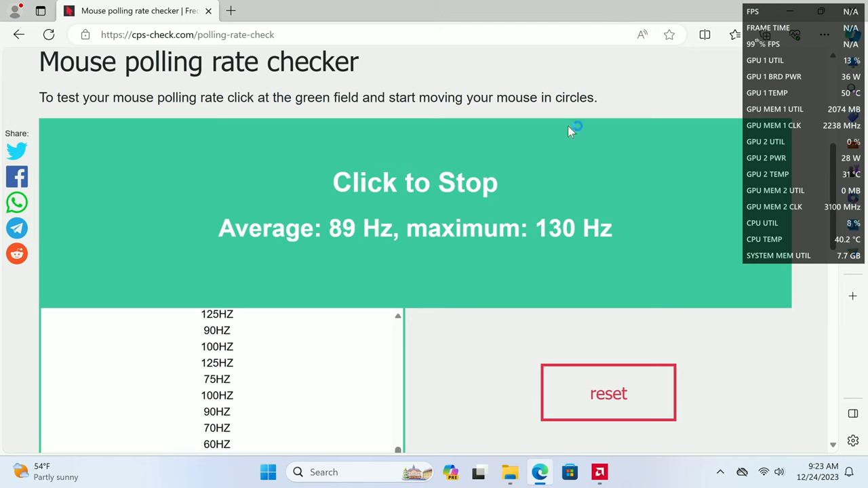
mouse_move(254, 249)
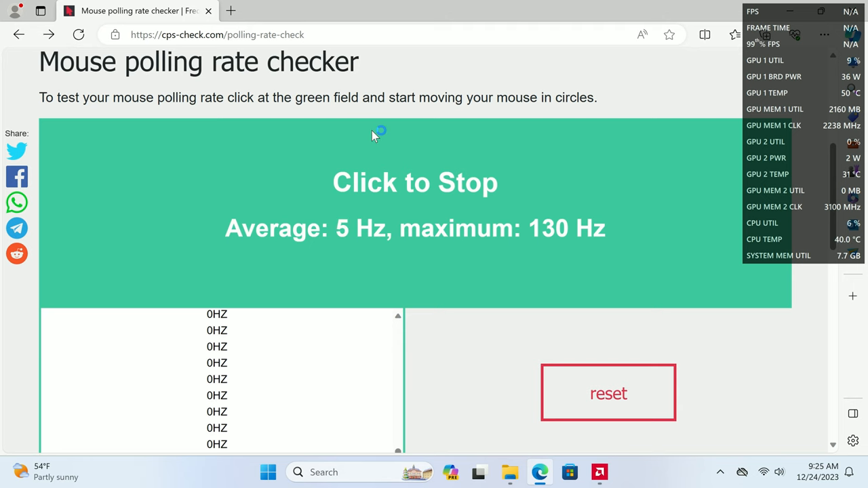
mouse_move(368, 234)
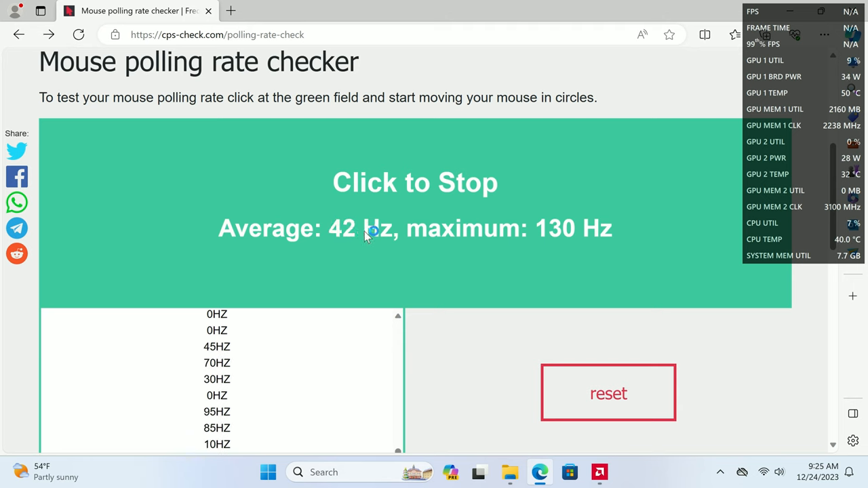